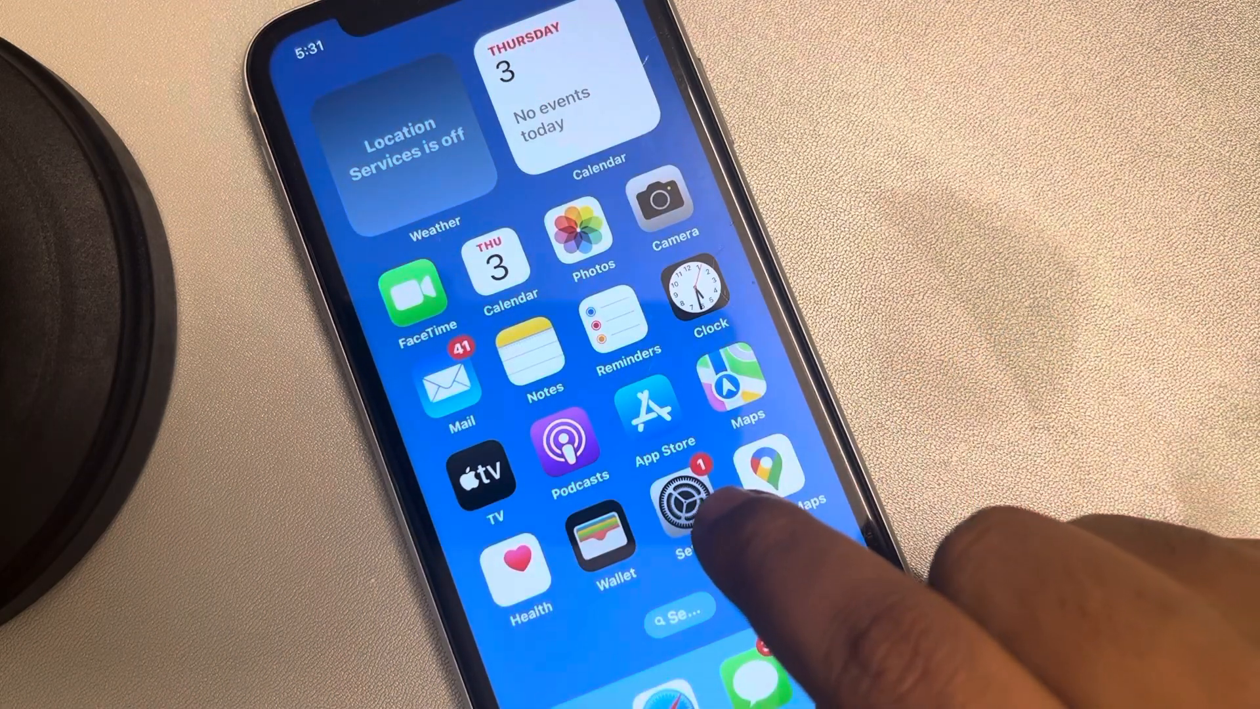
Launch Settings and go to the Control Center page showing Timer, Flashlight, Calculator and Screen Recording.
{"action": "left_click", "coordinate": [683, 498]}
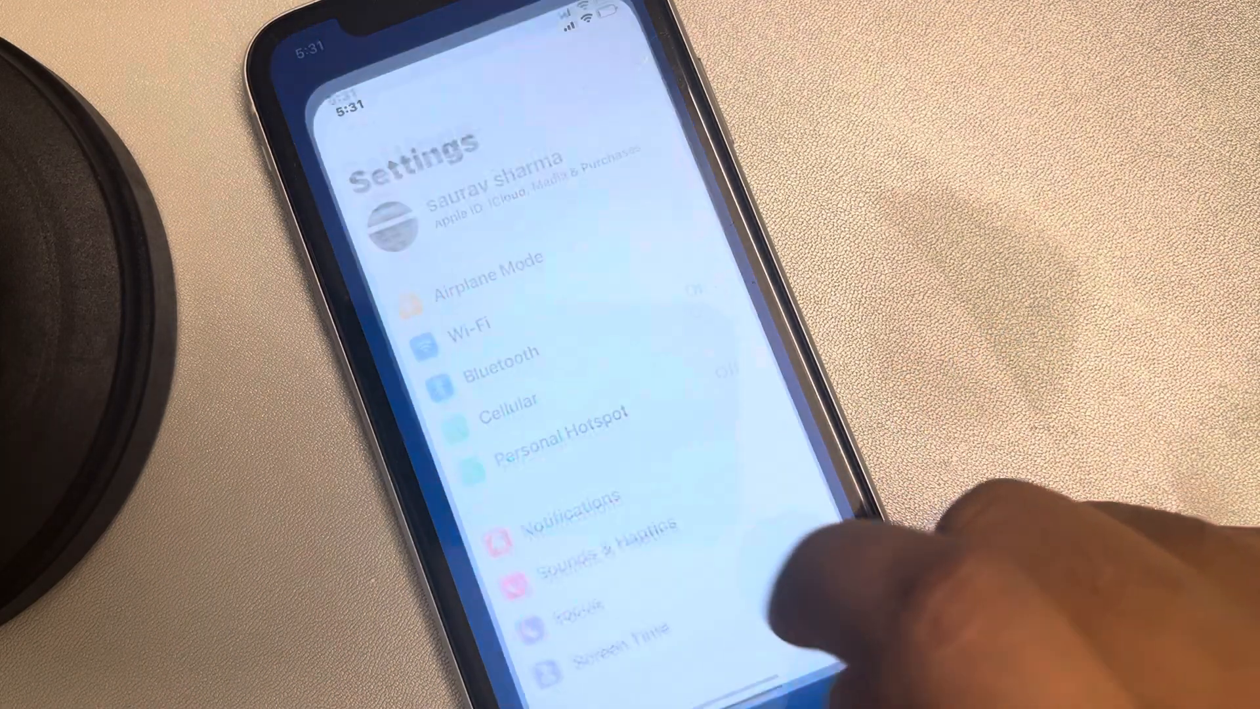
{"action": "scroll", "scroll_direction": "down", "scroll_amount": 3}
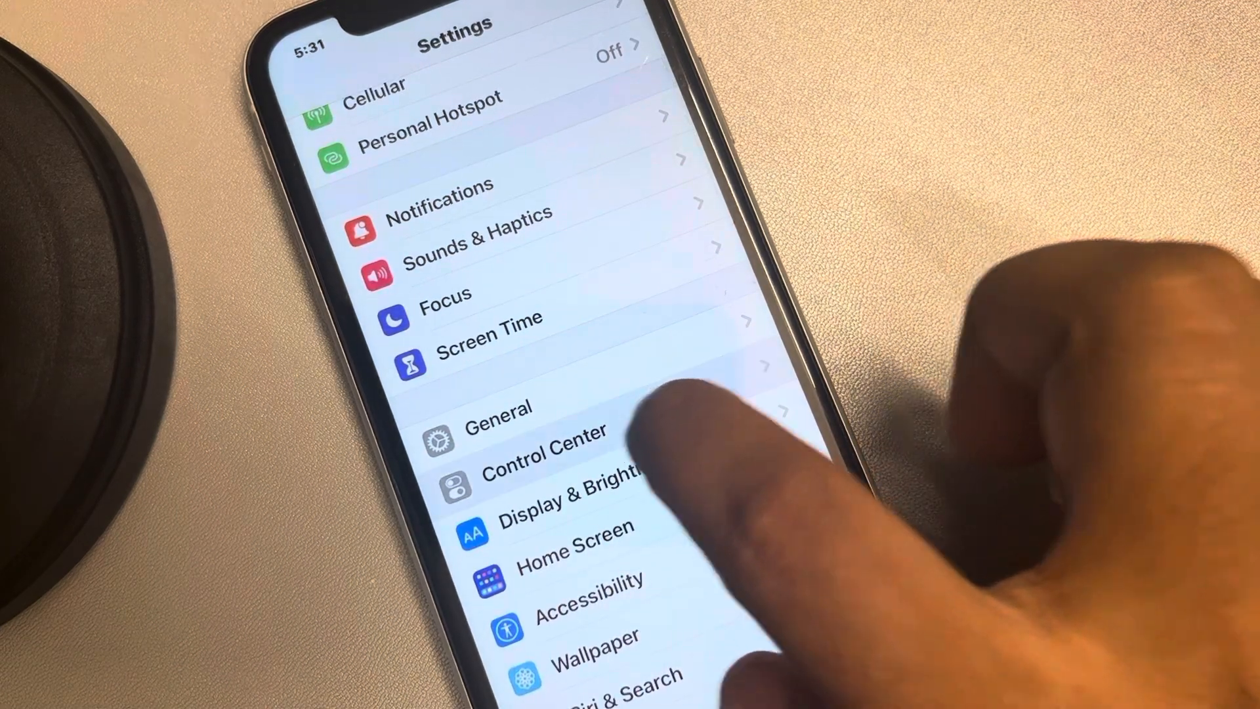
{"action": "left_click", "coordinate": [543, 447]}
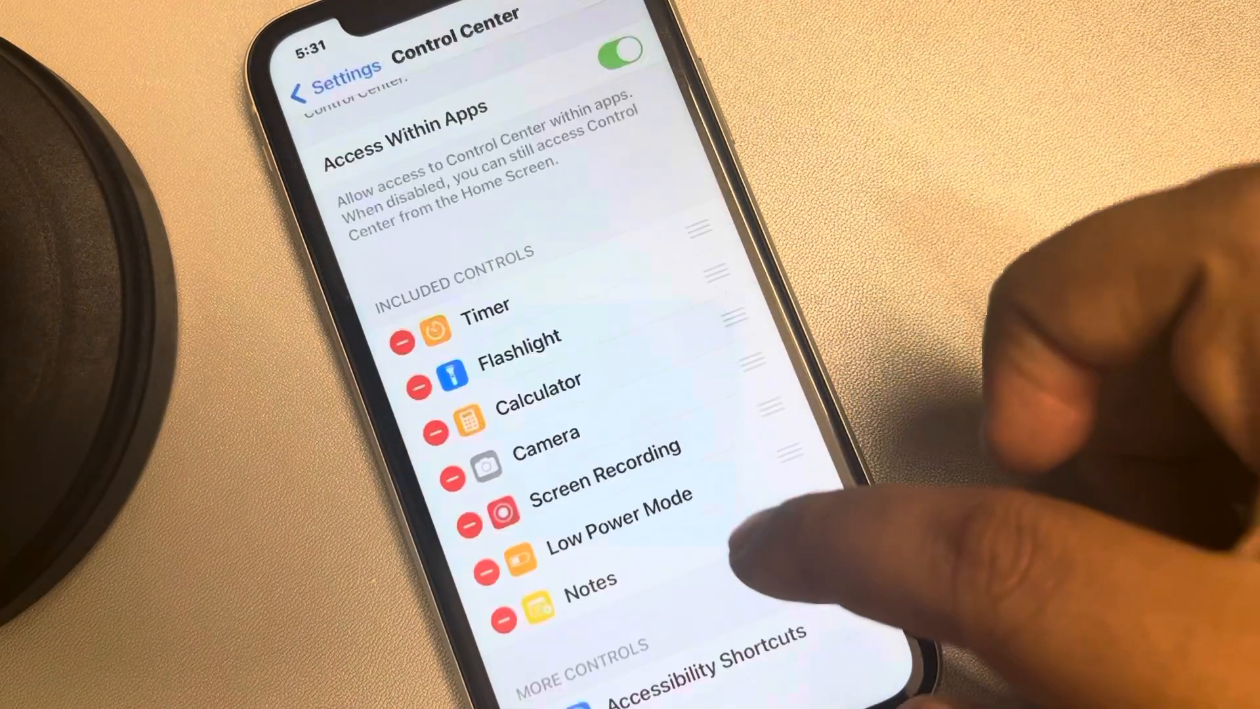
Scroll past Included Controls to More Controls, showing Alarm, Dark Mode, Magnifier and Music Recognition.
{"action": "scroll", "scroll_direction": "down", "scroll_amount": 3}
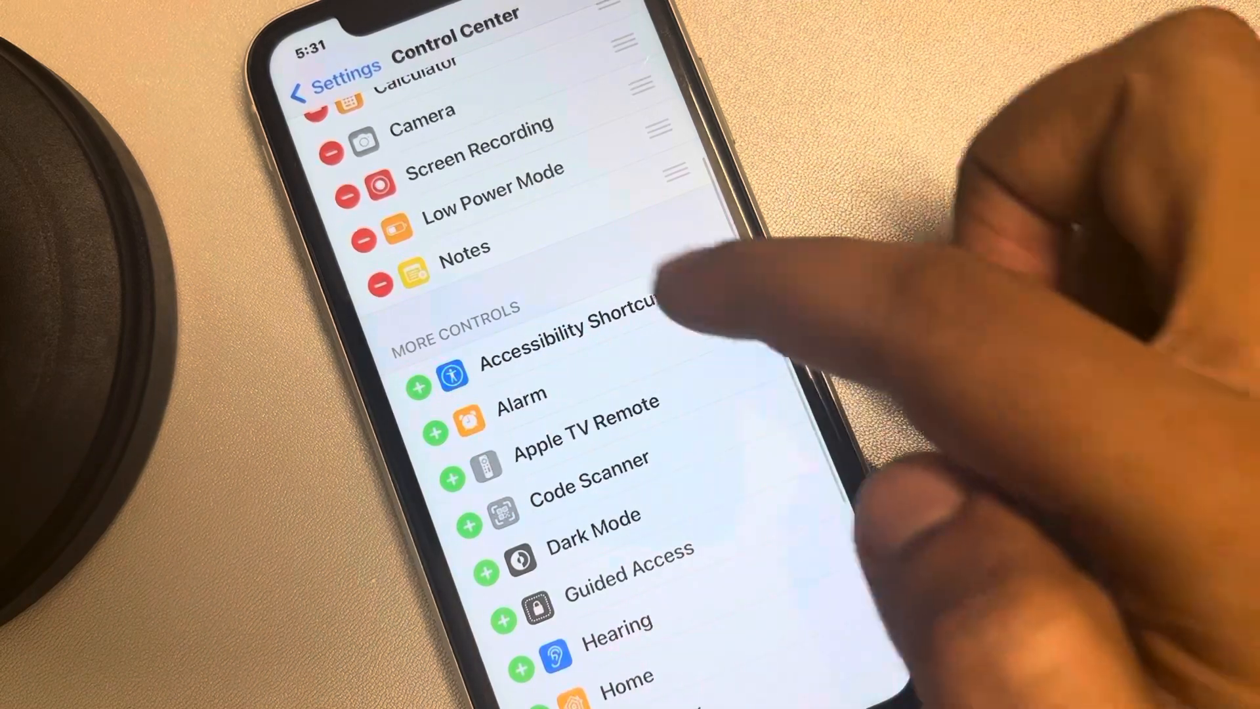
{"action": "scroll", "scroll_direction": "down", "scroll_amount": 3}
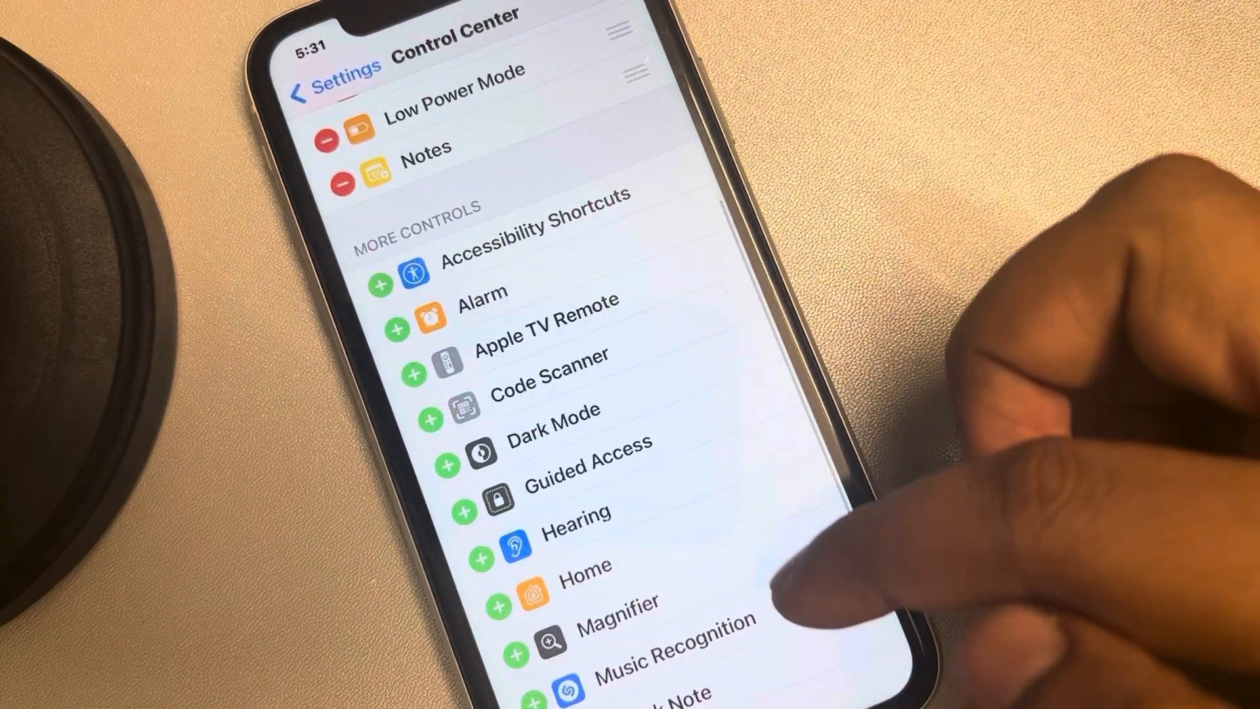